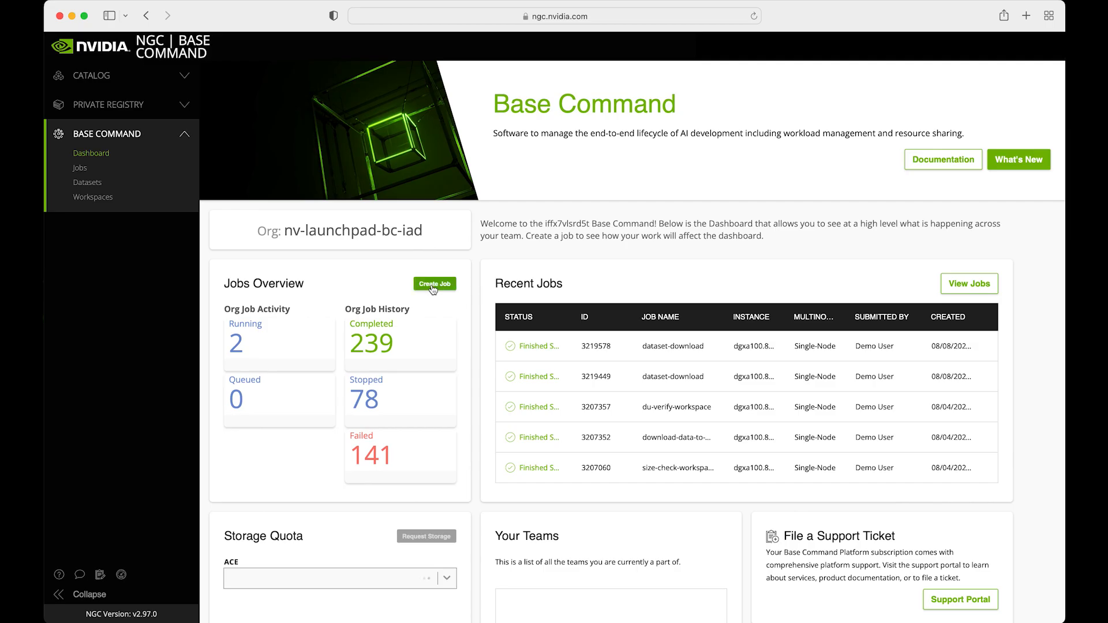
pyautogui.moveTo(434, 284)
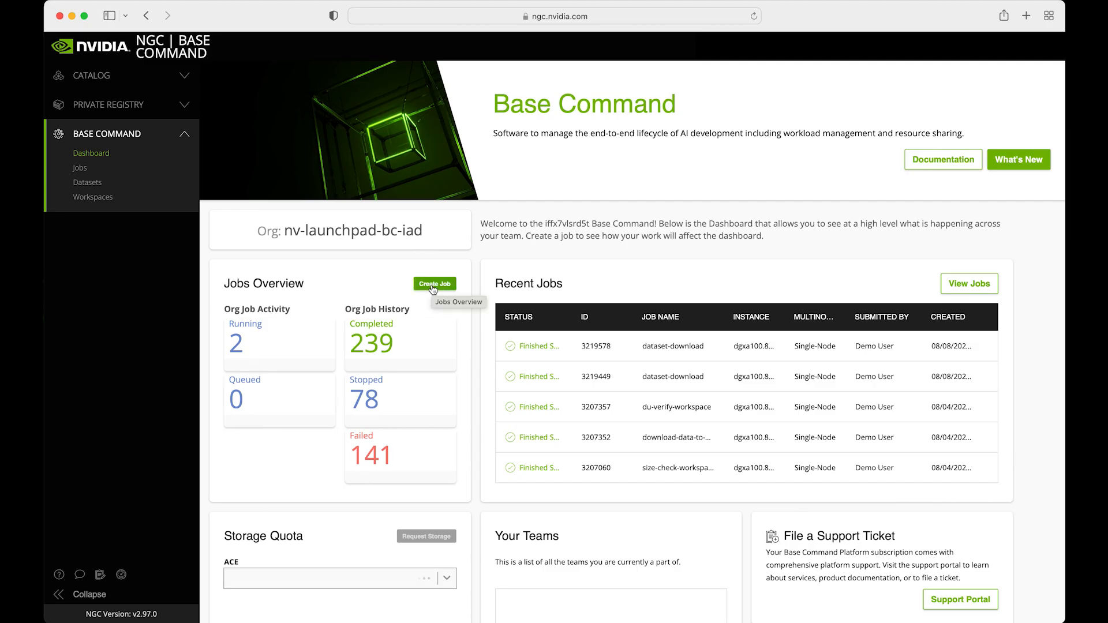
# Launch the single-node jupyter-tensorflow-experiment job running JupyterLab on port 8888 with a jupyter label.
pyautogui.click(434, 283)
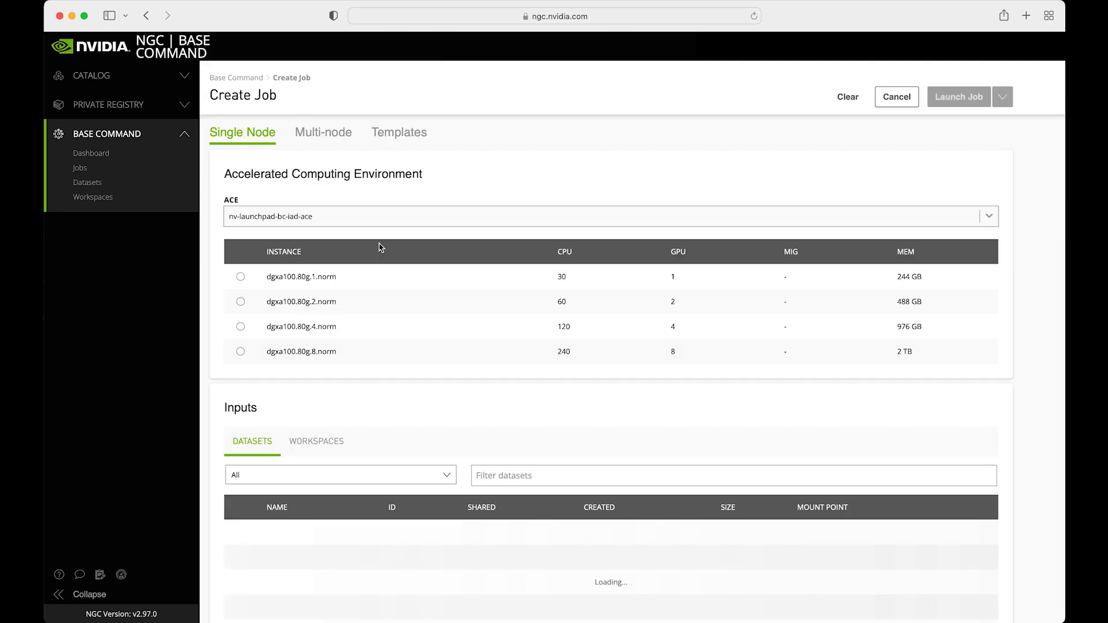
pyautogui.scroll(-3)
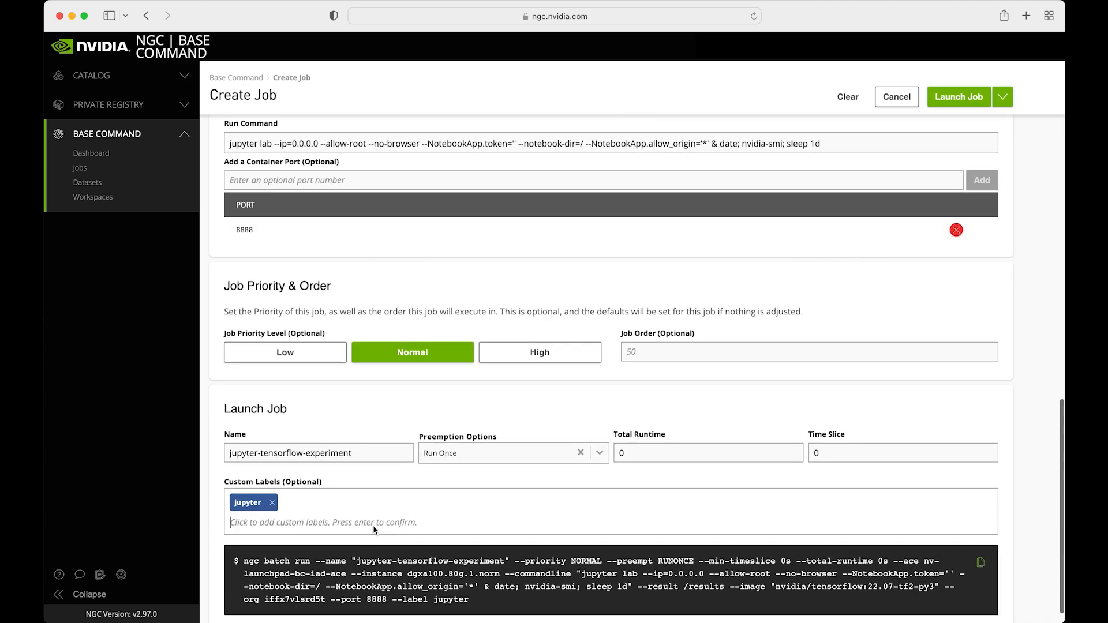
pyautogui.scroll(3)
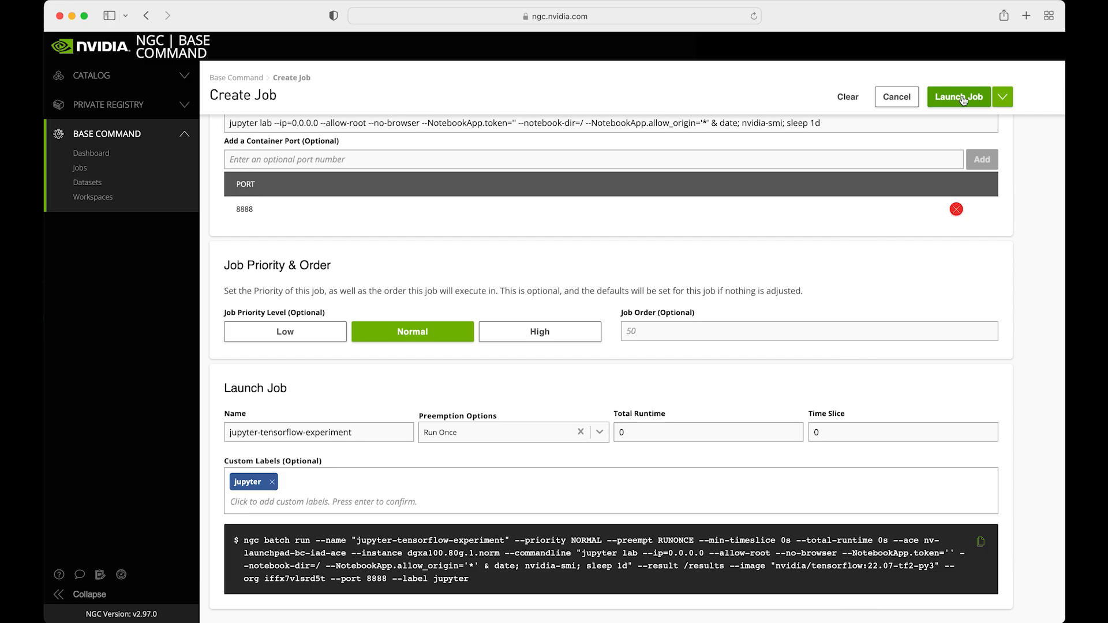
pyautogui.click(959, 96)
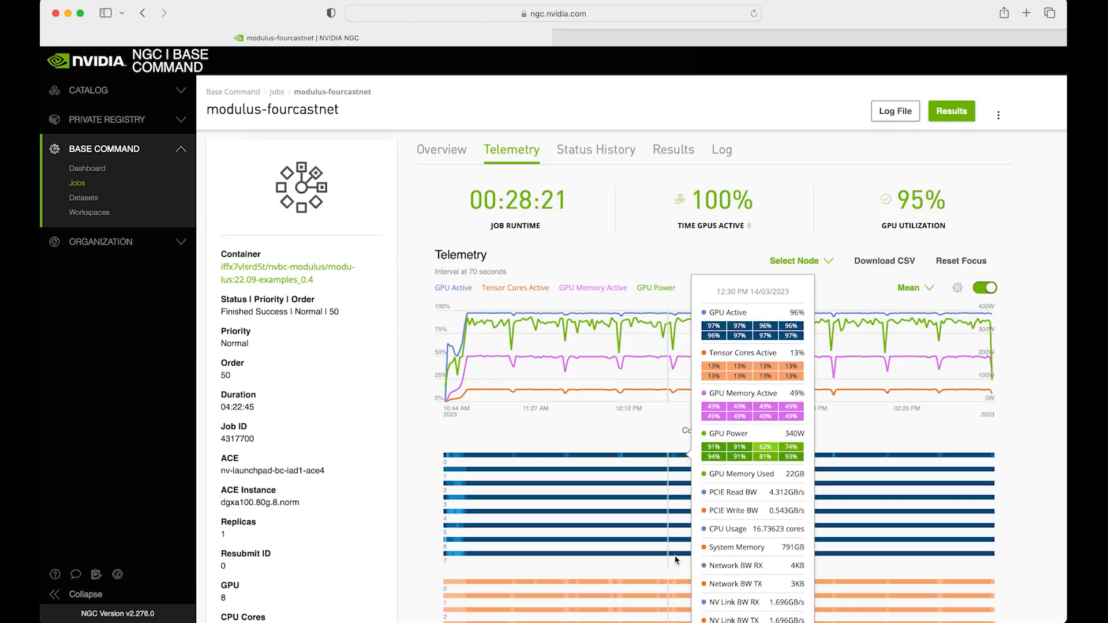
pyautogui.moveTo(742, 472)
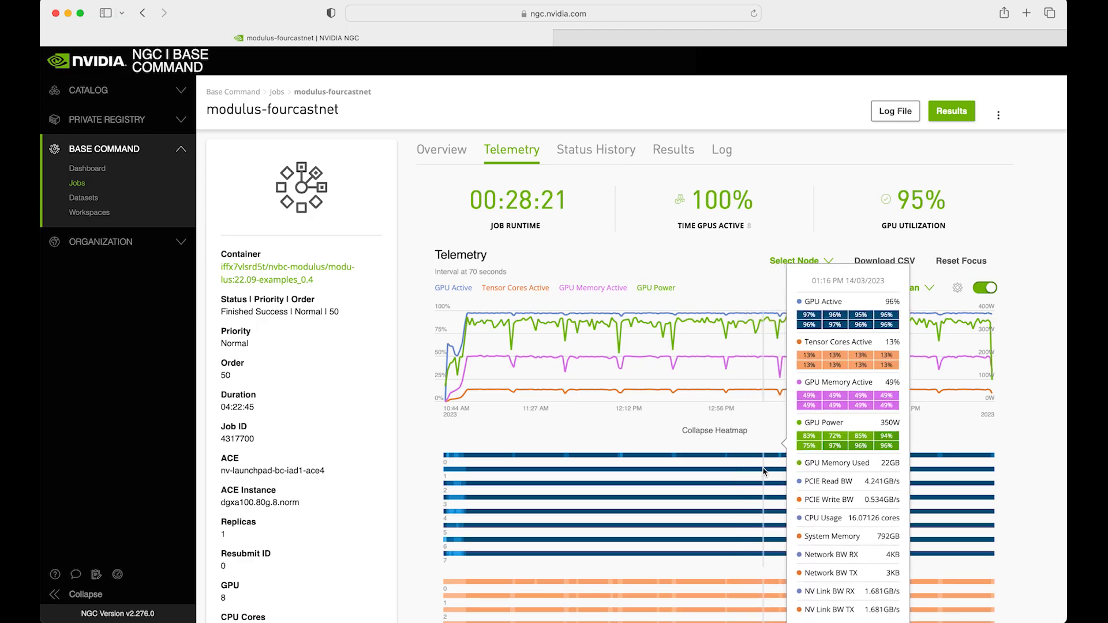
# Leave the modulus-fourcastnet telemetry page and return to the Base Command dashboard.
pyautogui.click(87, 168)
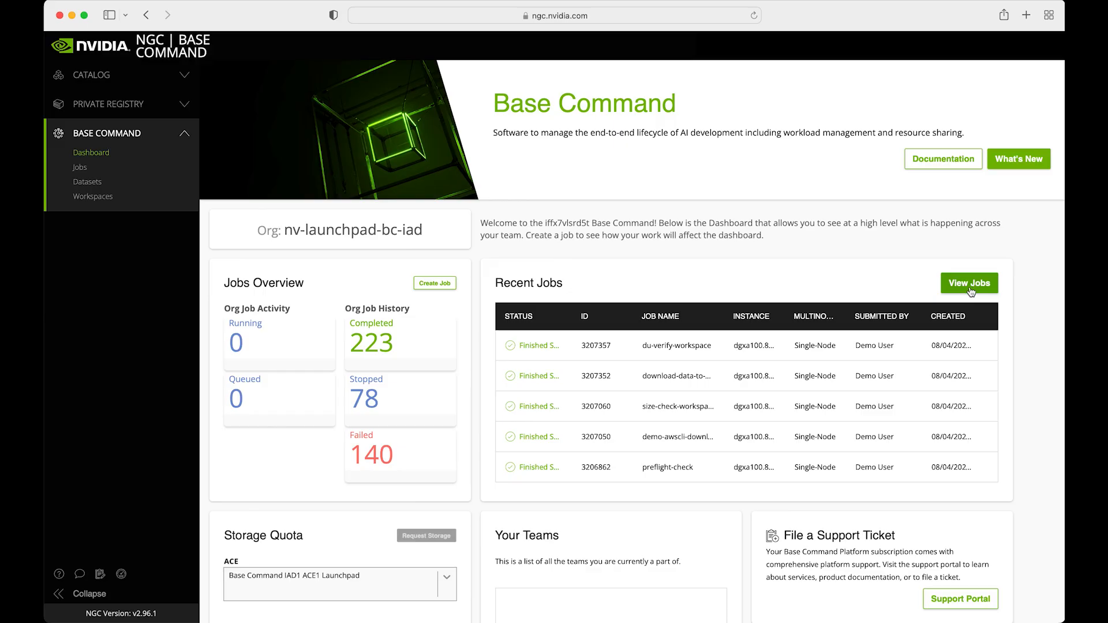
# Open the Jobs page listing six finished and killed jobs, then move to Base View.
pyautogui.click(969, 283)
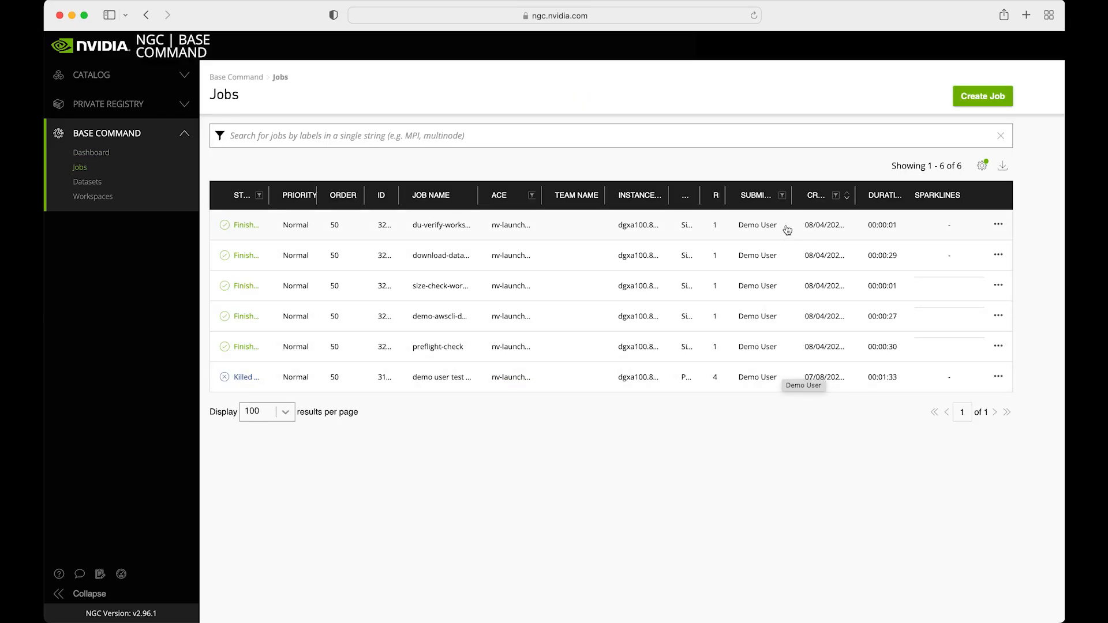
pyautogui.click(259, 195)
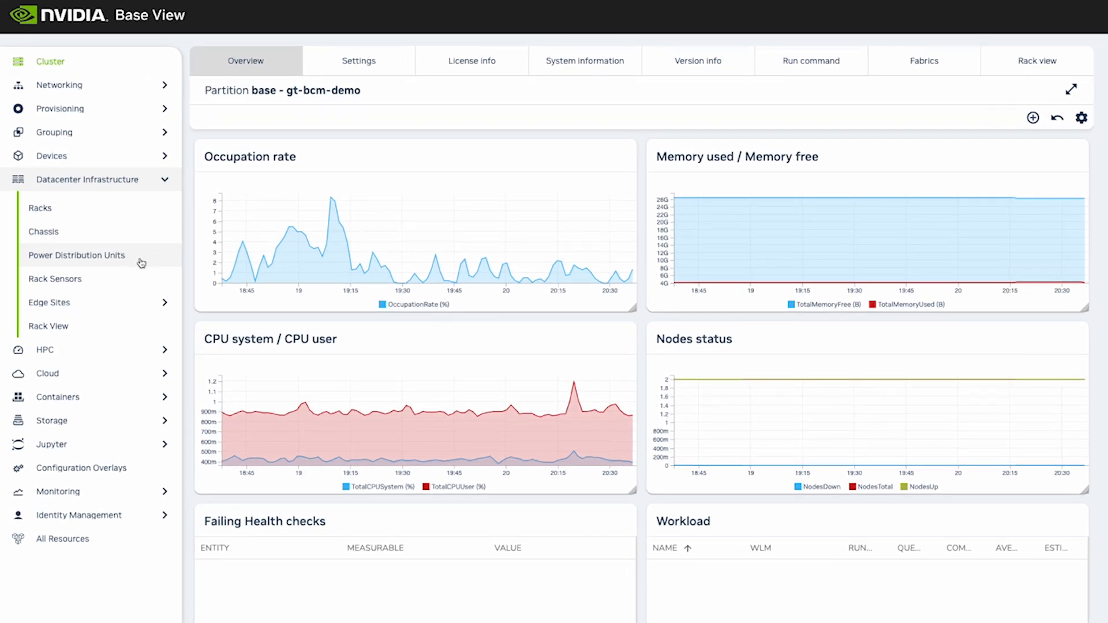
# Collapse the datacenter, Azure and Cloud sidebar groups and show the software images list.
pyautogui.click(48, 227)
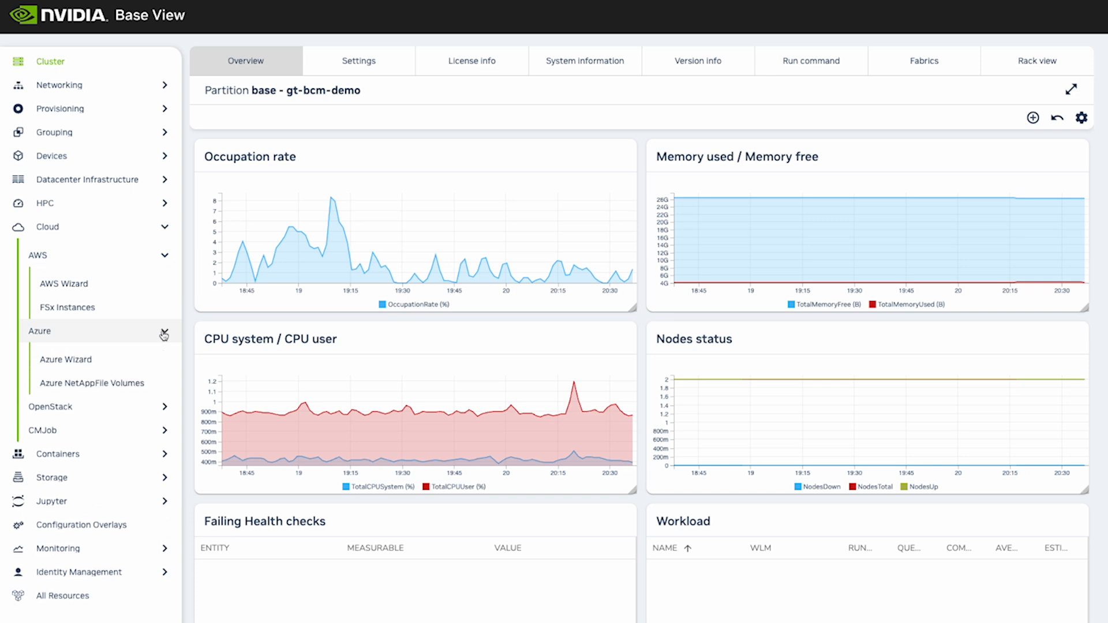
pyautogui.click(164, 331)
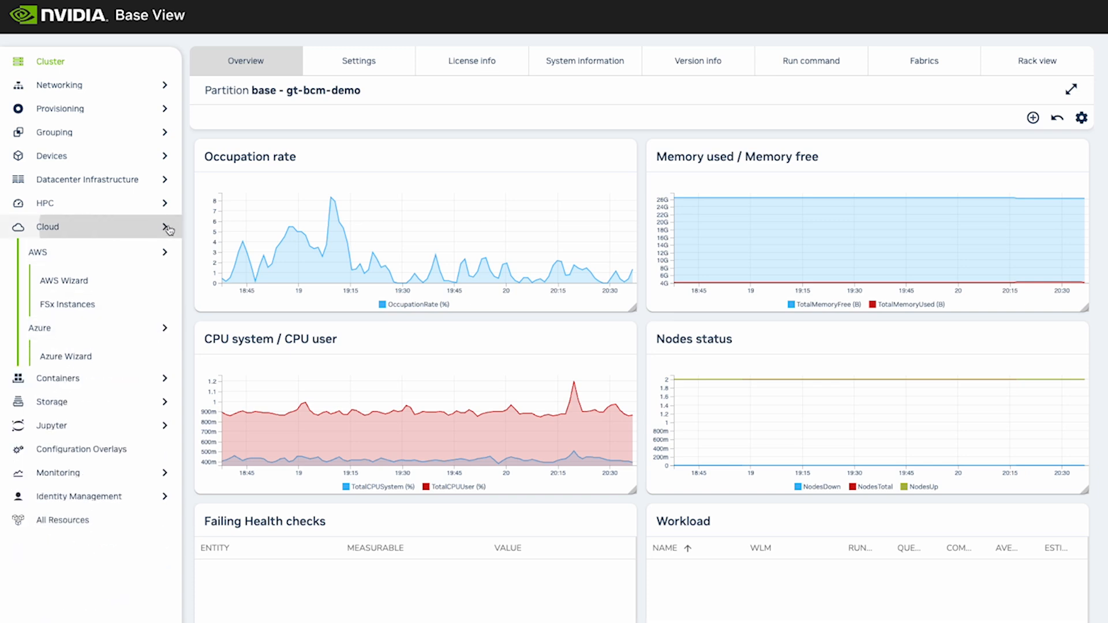
pyautogui.click(59, 108)
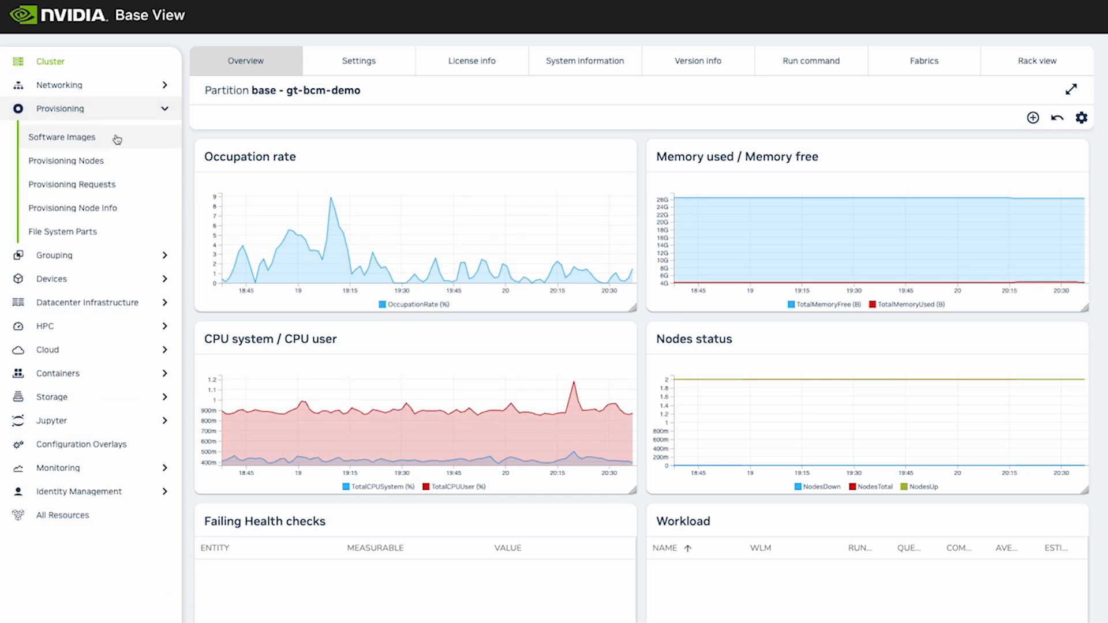
pyautogui.click(62, 138)
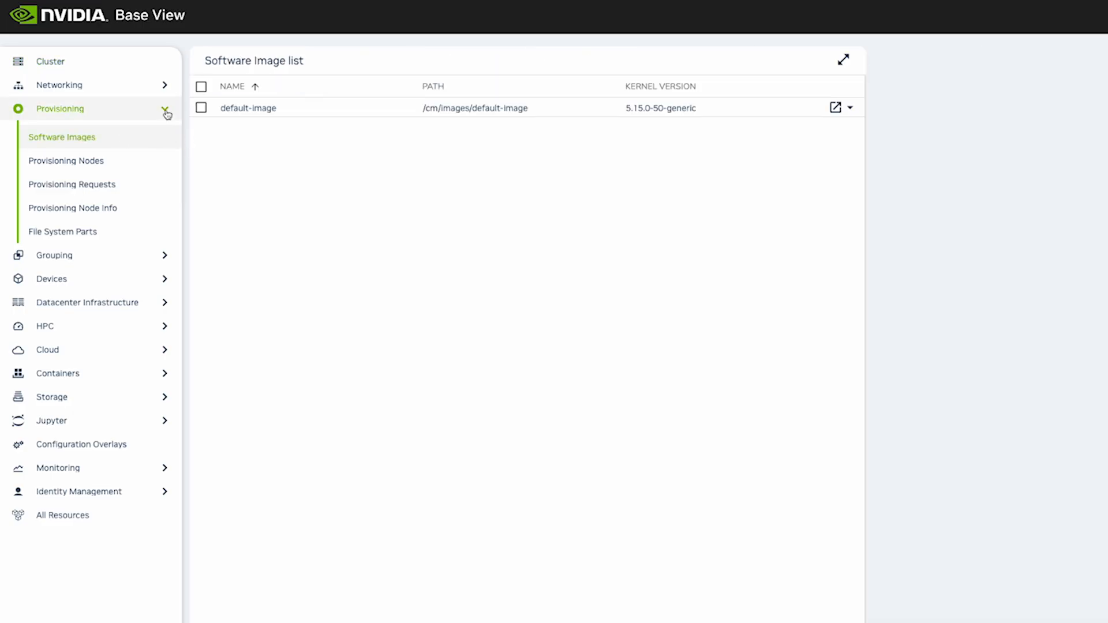
# Show all health checks and expand the gt-bcm-demo group, all passing.
pyautogui.click(166, 108)
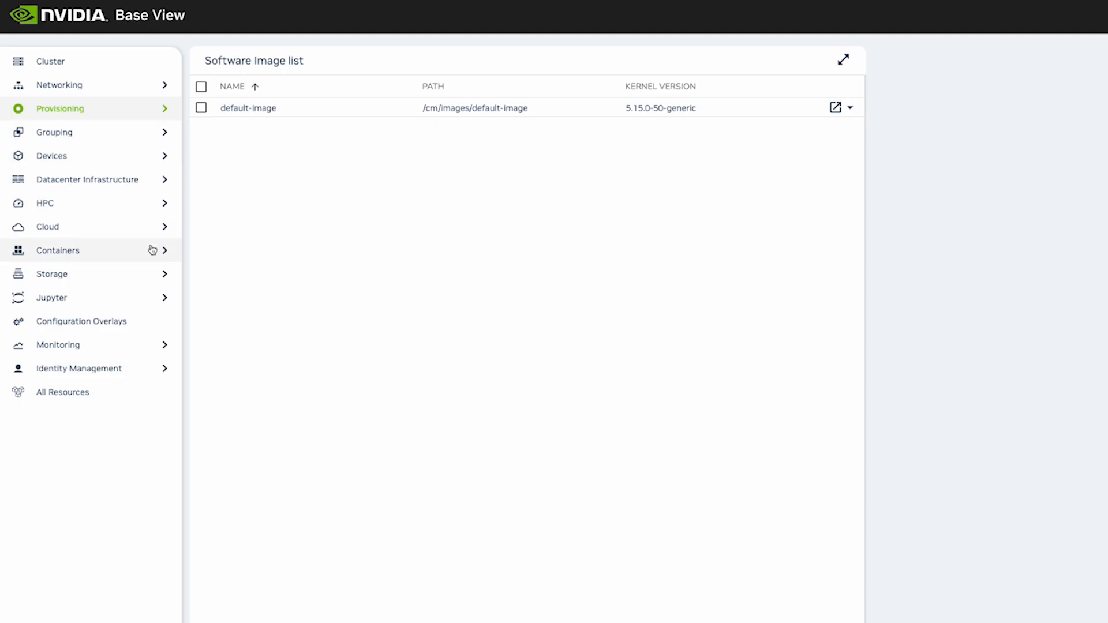
pyautogui.click(58, 345)
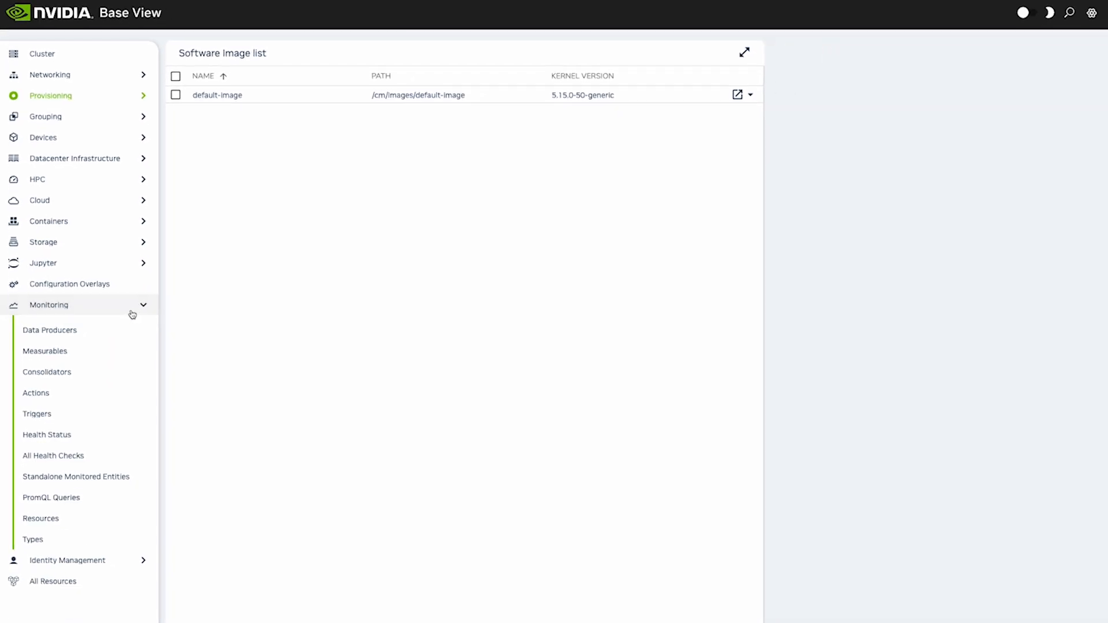
pyautogui.moveTo(80, 456)
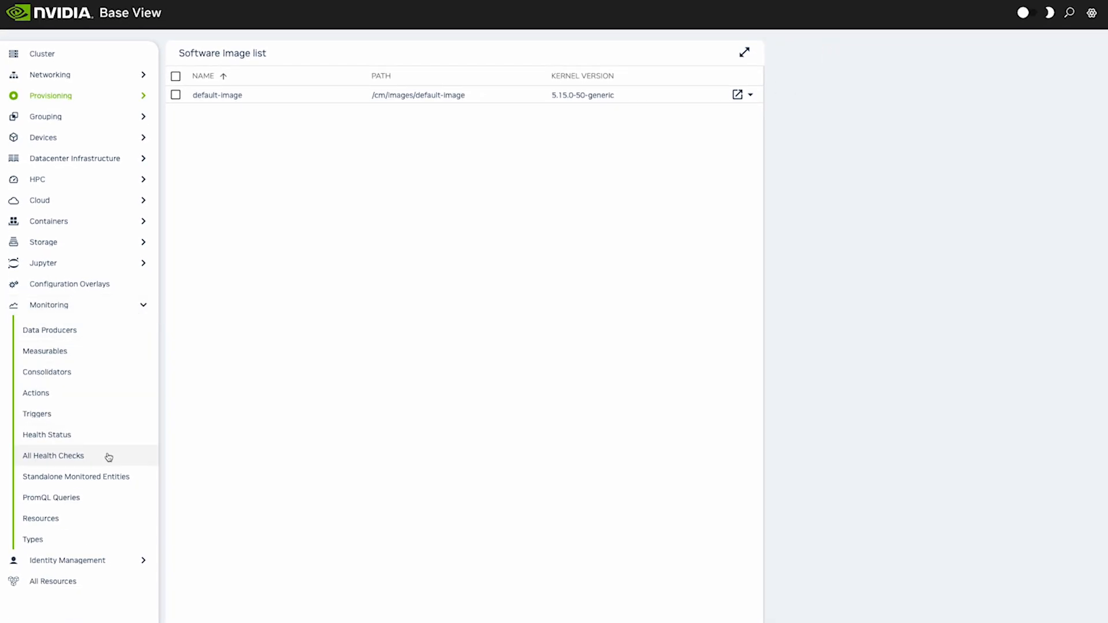
pyautogui.click(53, 455)
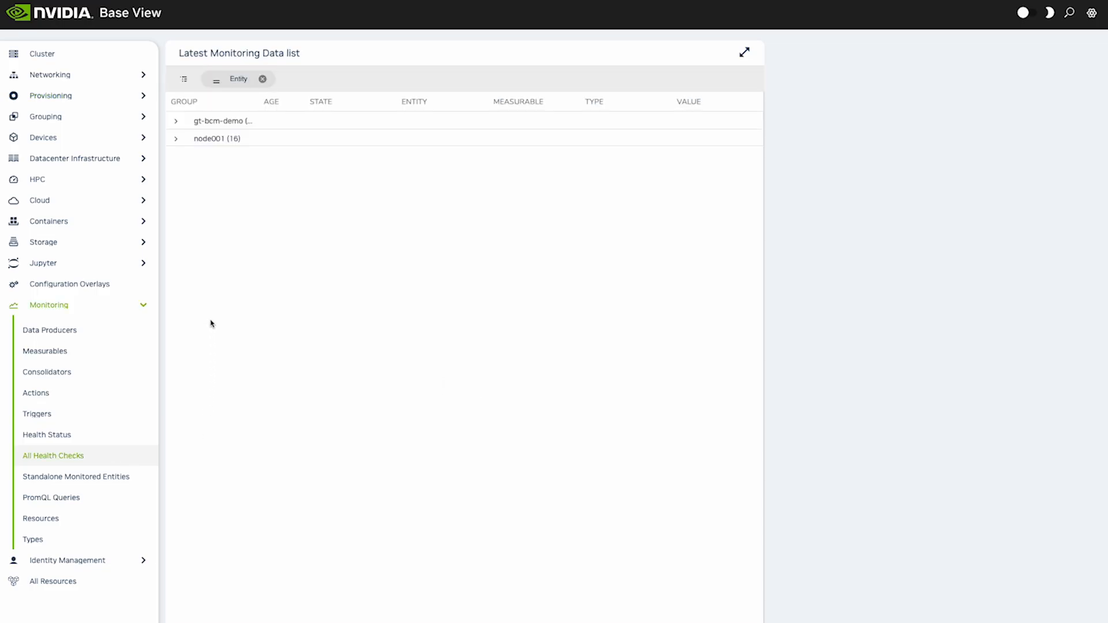
pyautogui.click(175, 121)
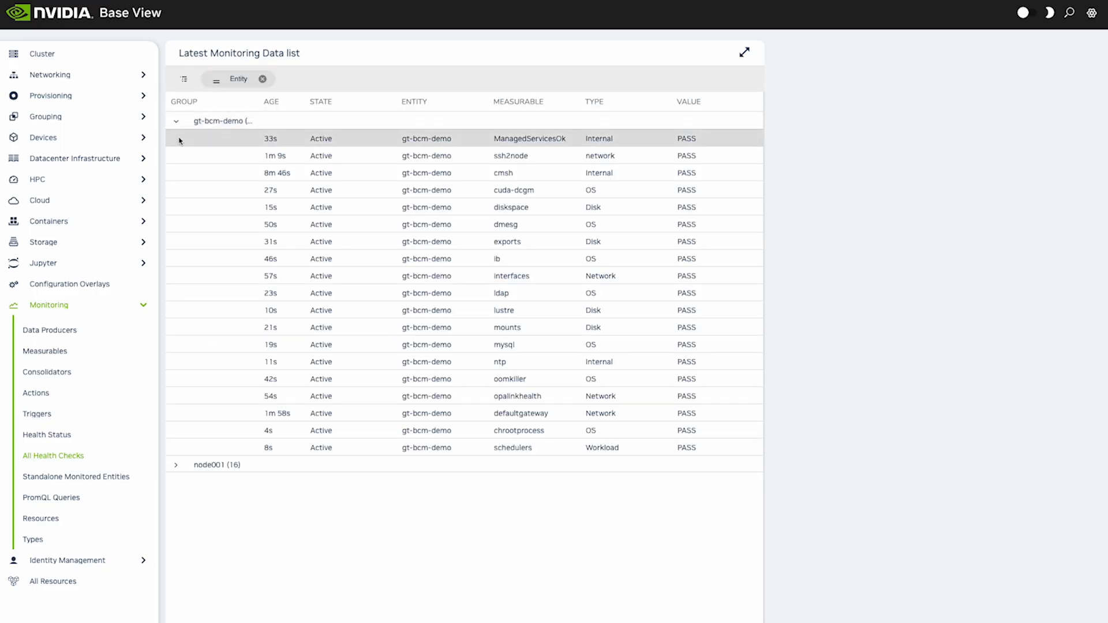